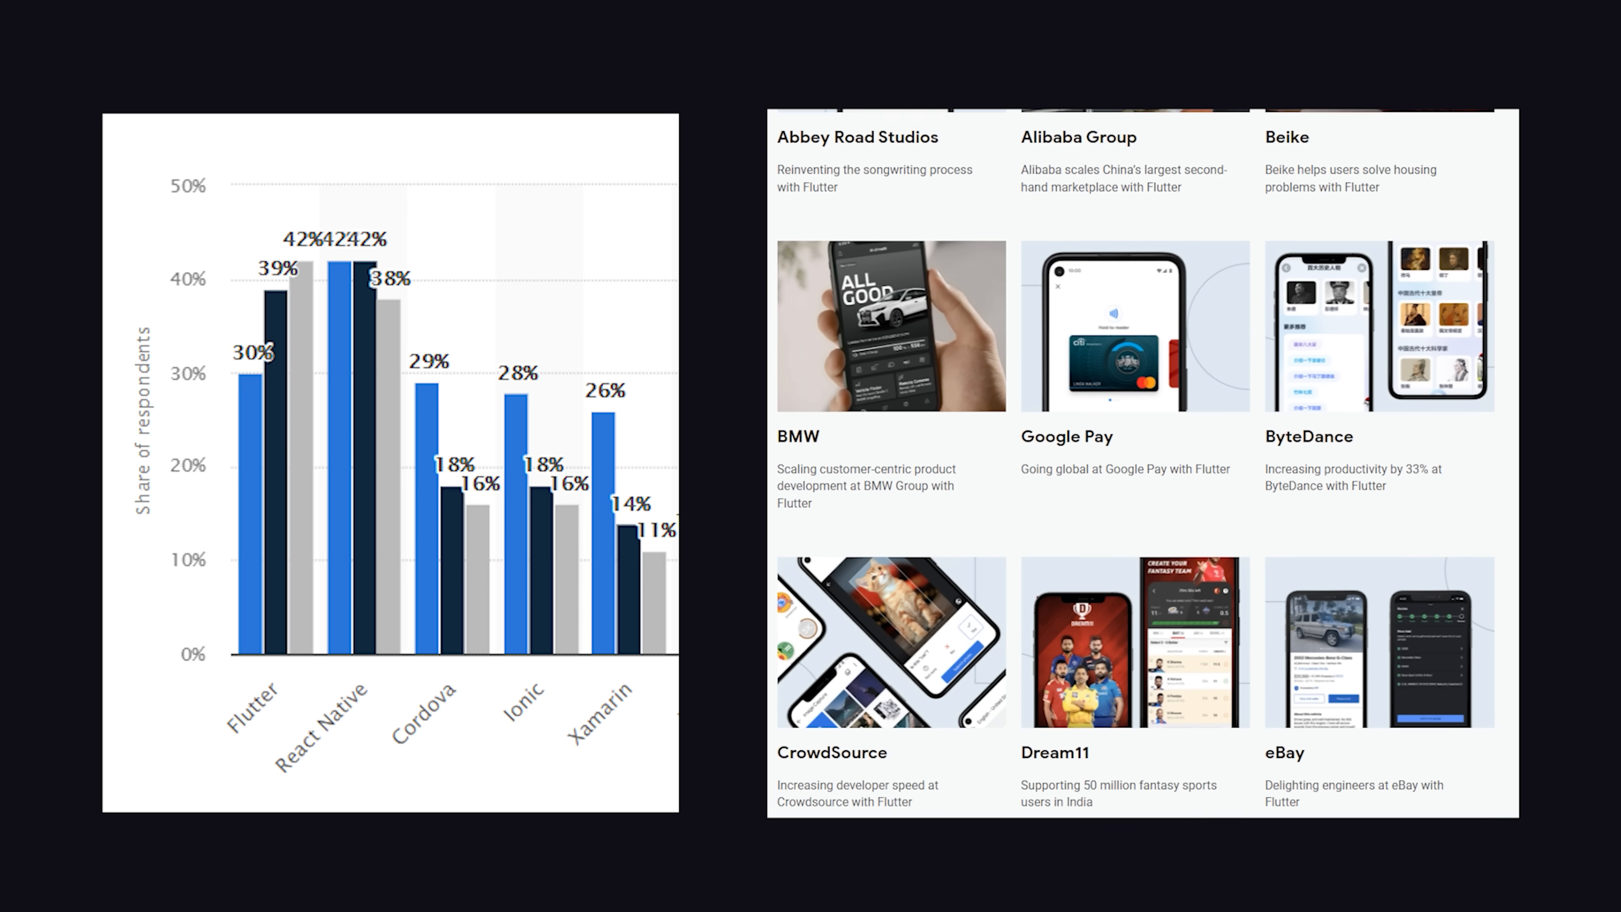
scroll("down", 3)
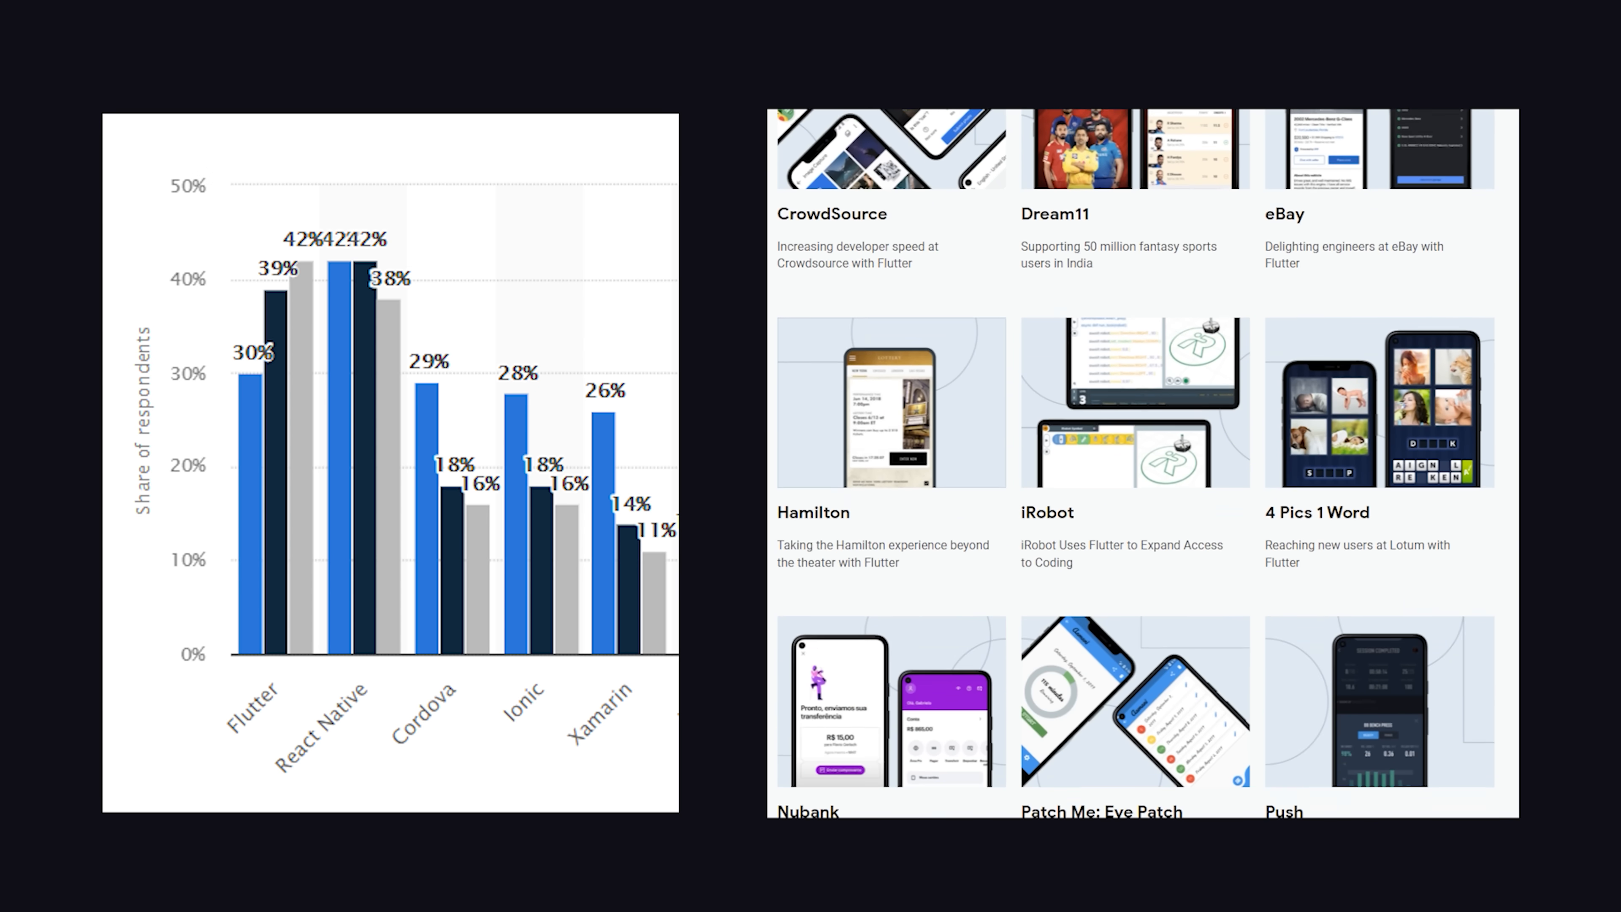